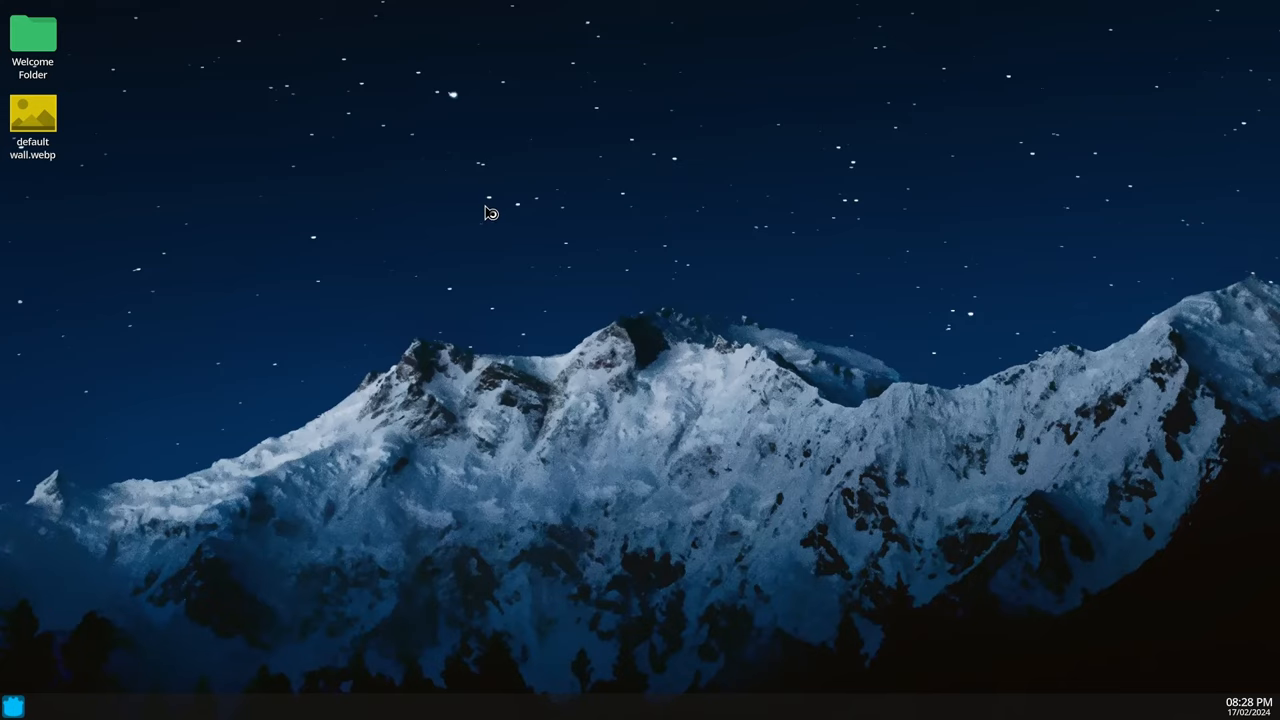
pyautogui.moveTo(383, 282)
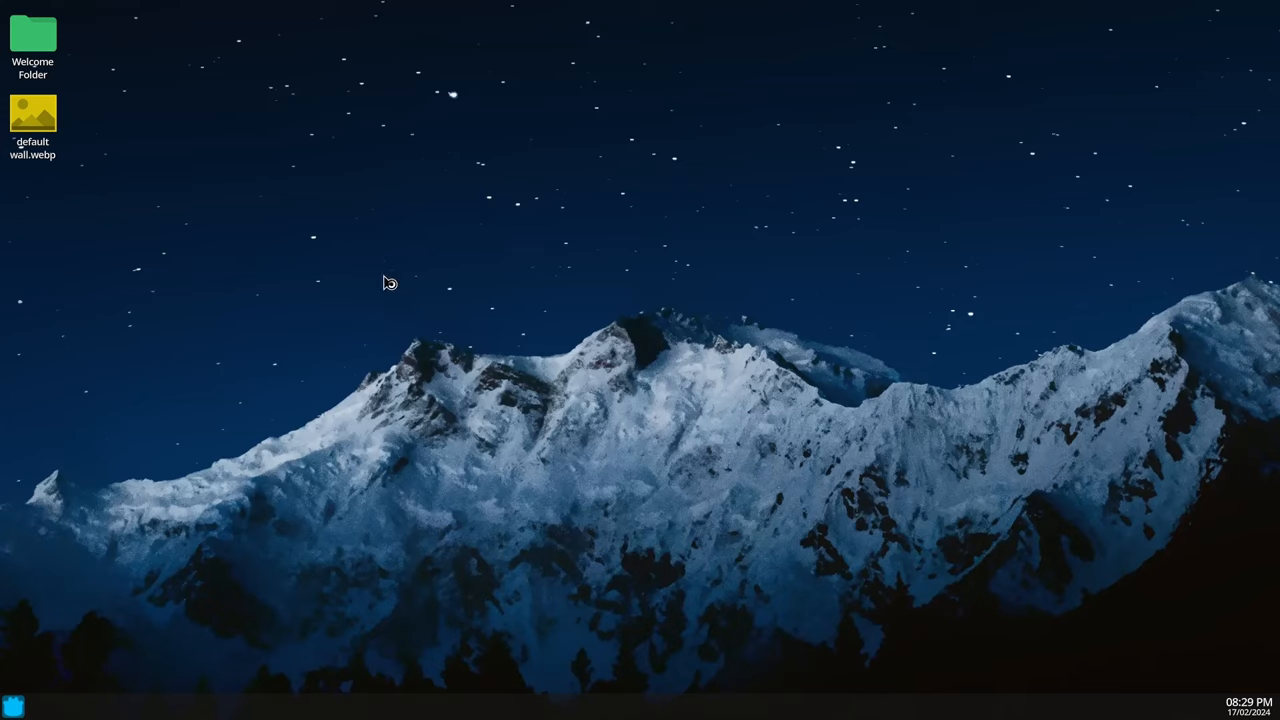
# Step: Raise Screen Scaling in desktop settings from 1 to 1.25 and close settings
pyautogui.click(13, 702)
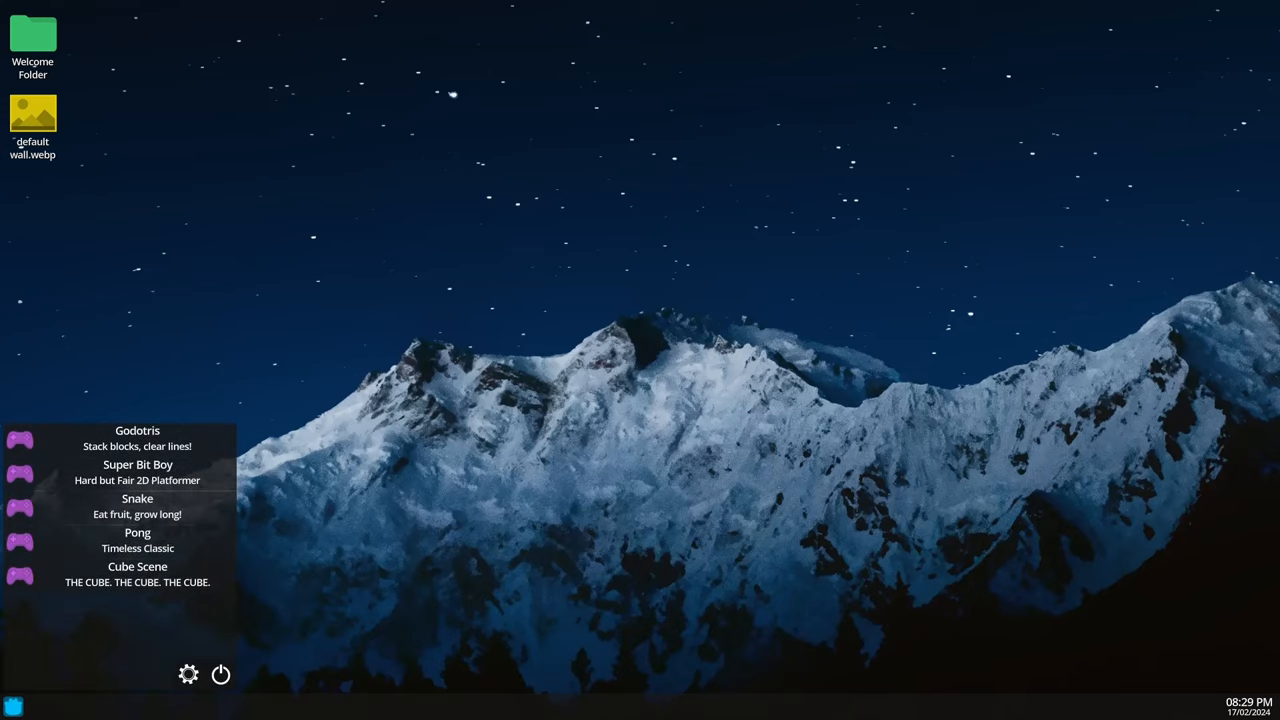
pyautogui.click(193, 672)
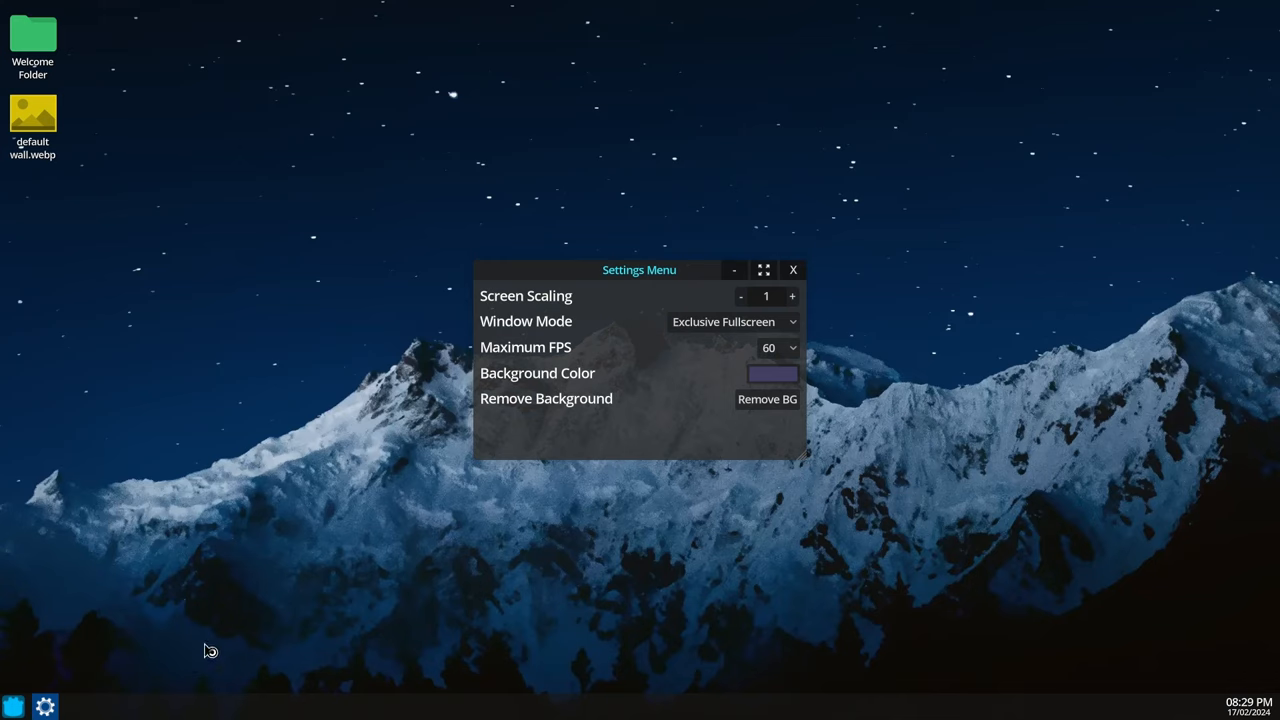
pyautogui.moveTo(796, 302)
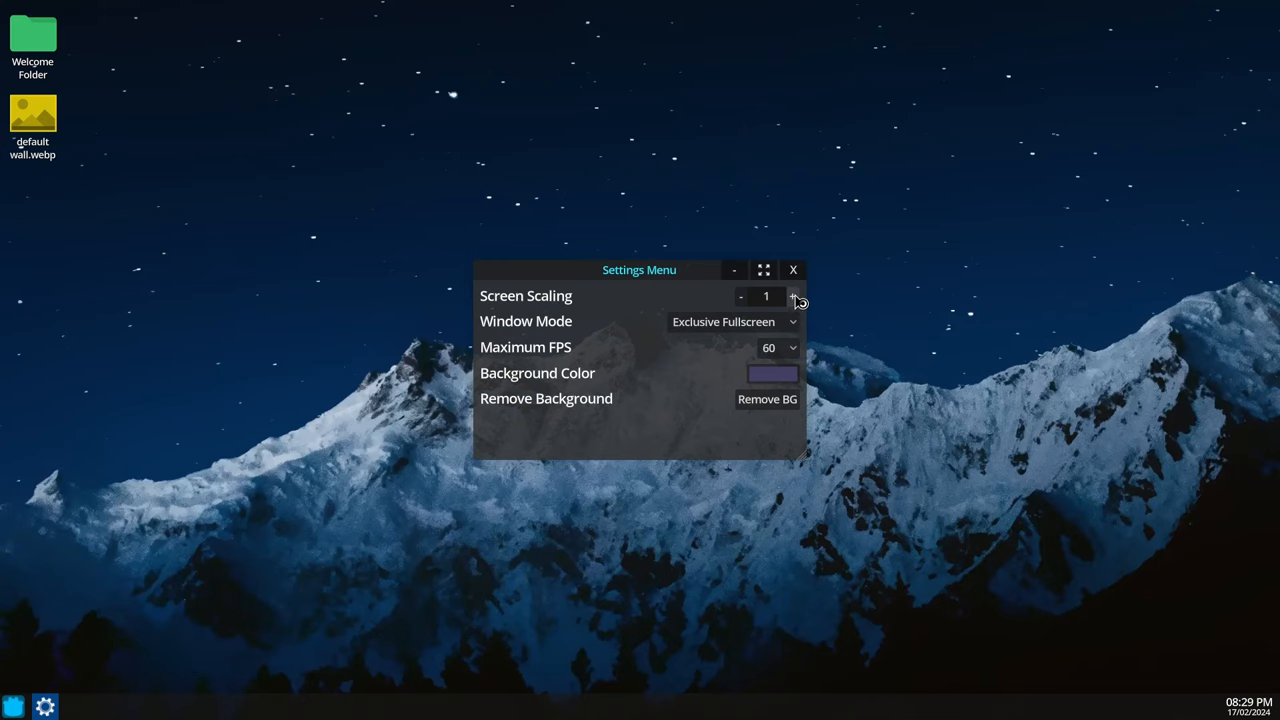
pyautogui.click(789, 296)
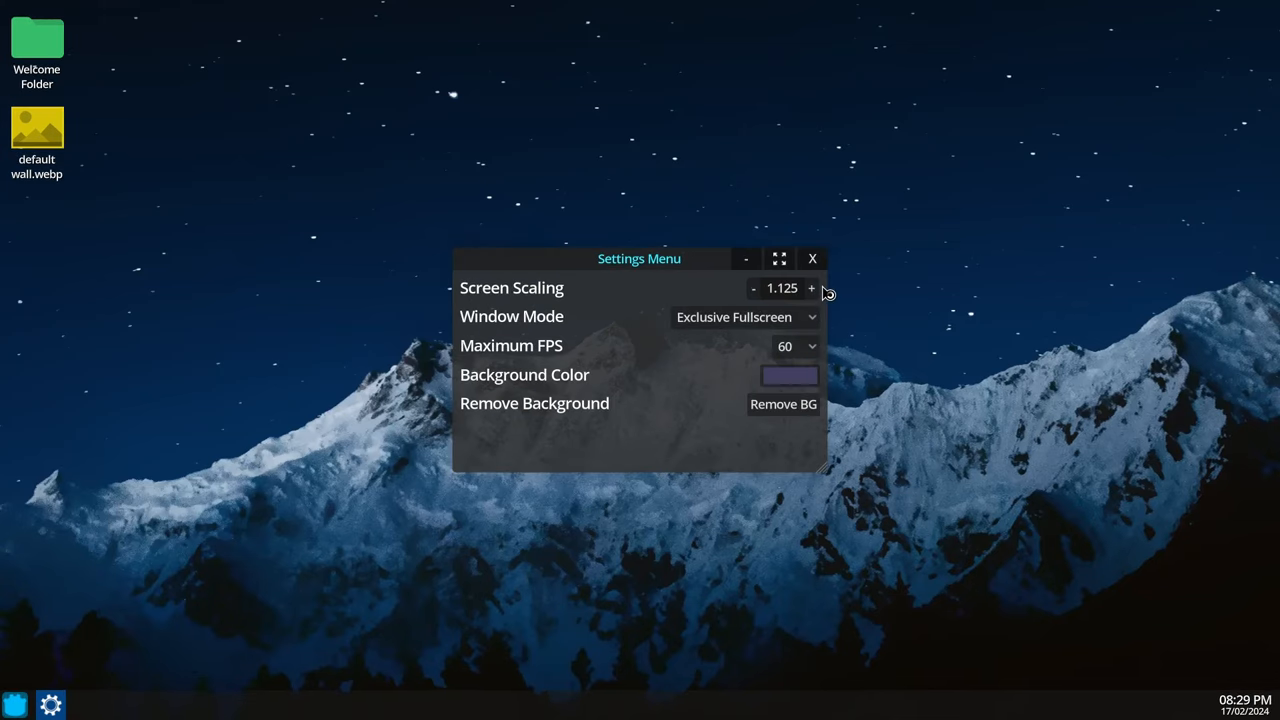
pyautogui.click(812, 288)
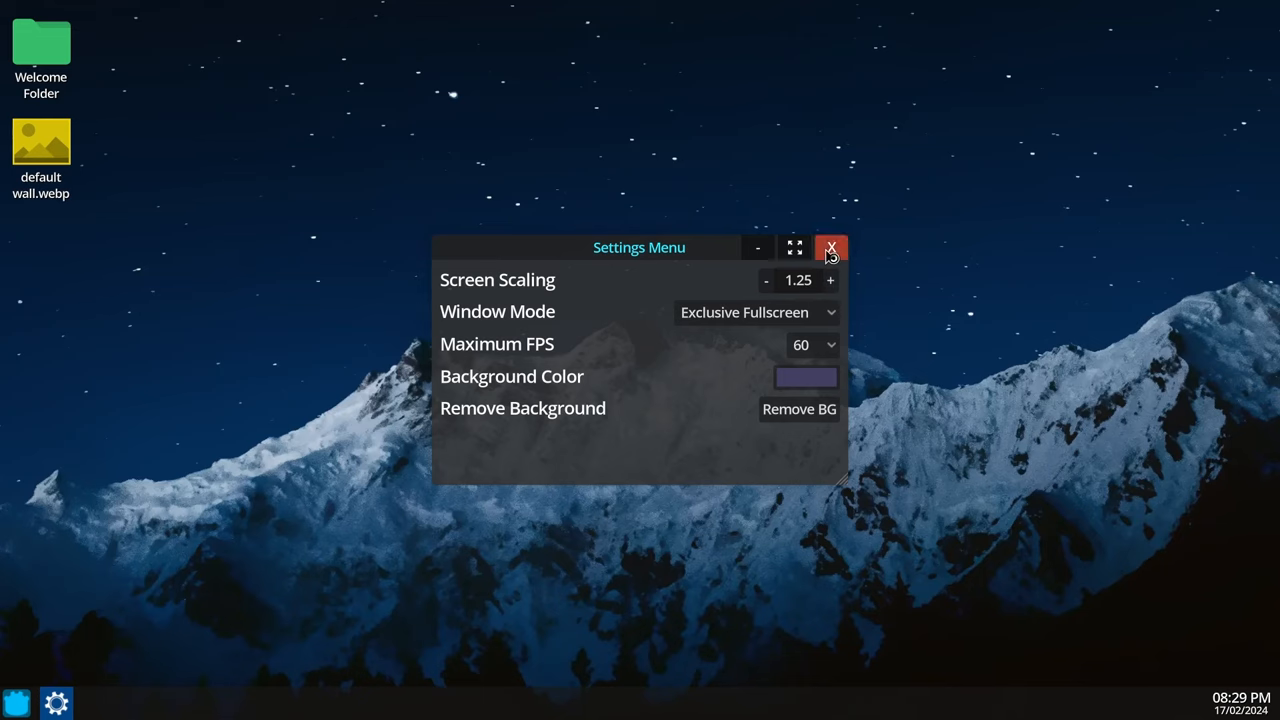
pyautogui.click(830, 247)
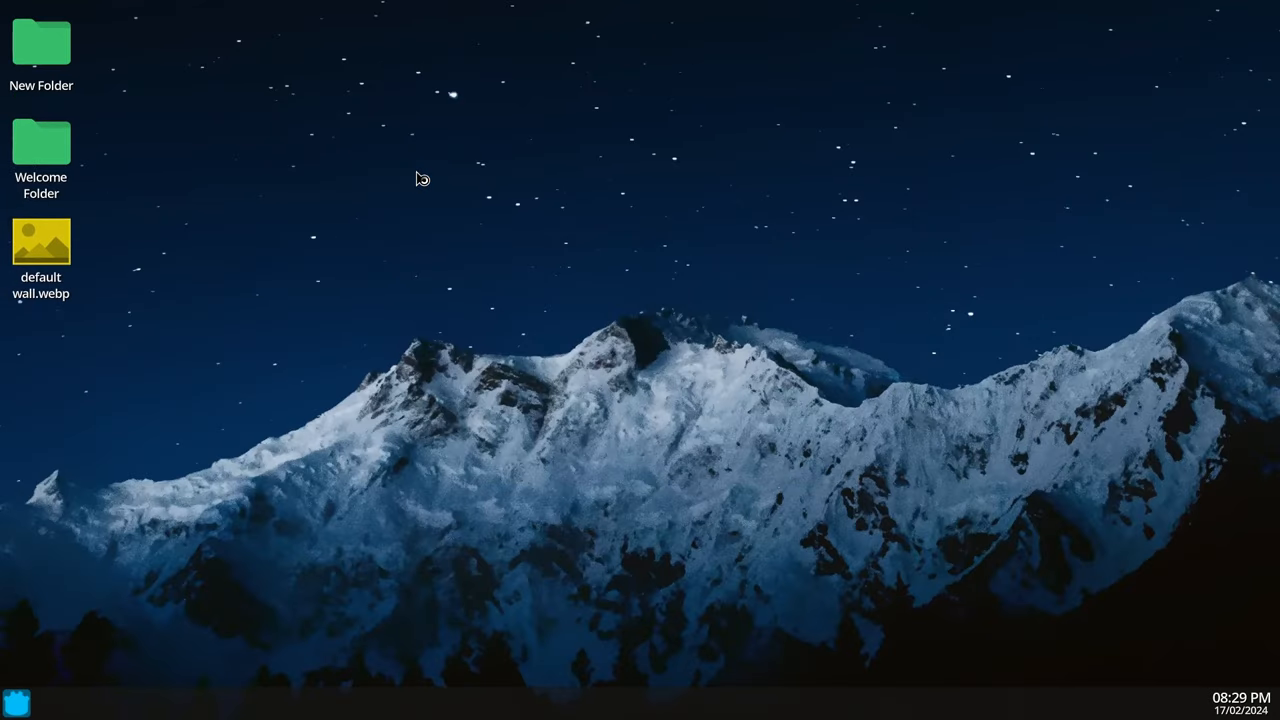
# Step: Open New Folder from the desktop
pyautogui.doubleClick(41, 42)
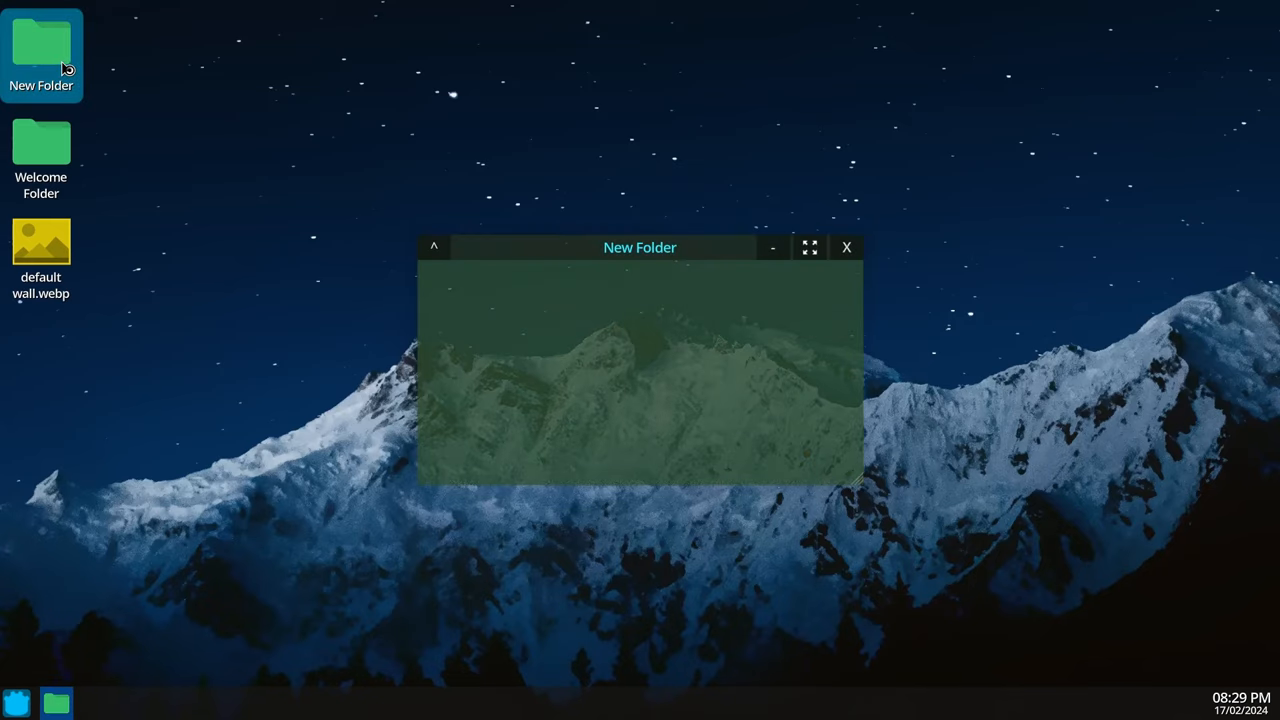
pyautogui.moveTo(556, 294)
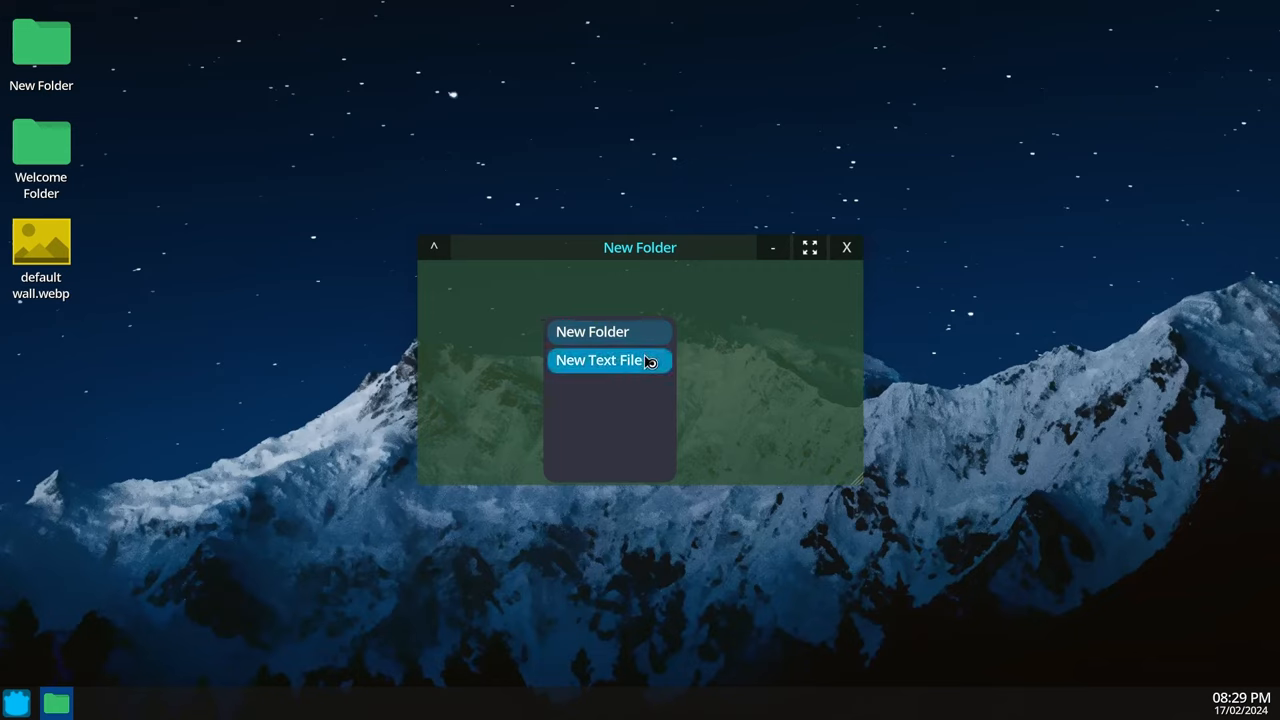
# Step: Create New File.txt and type "This isn't a desktop for the faint of heart :)"
pyautogui.click(600, 360)
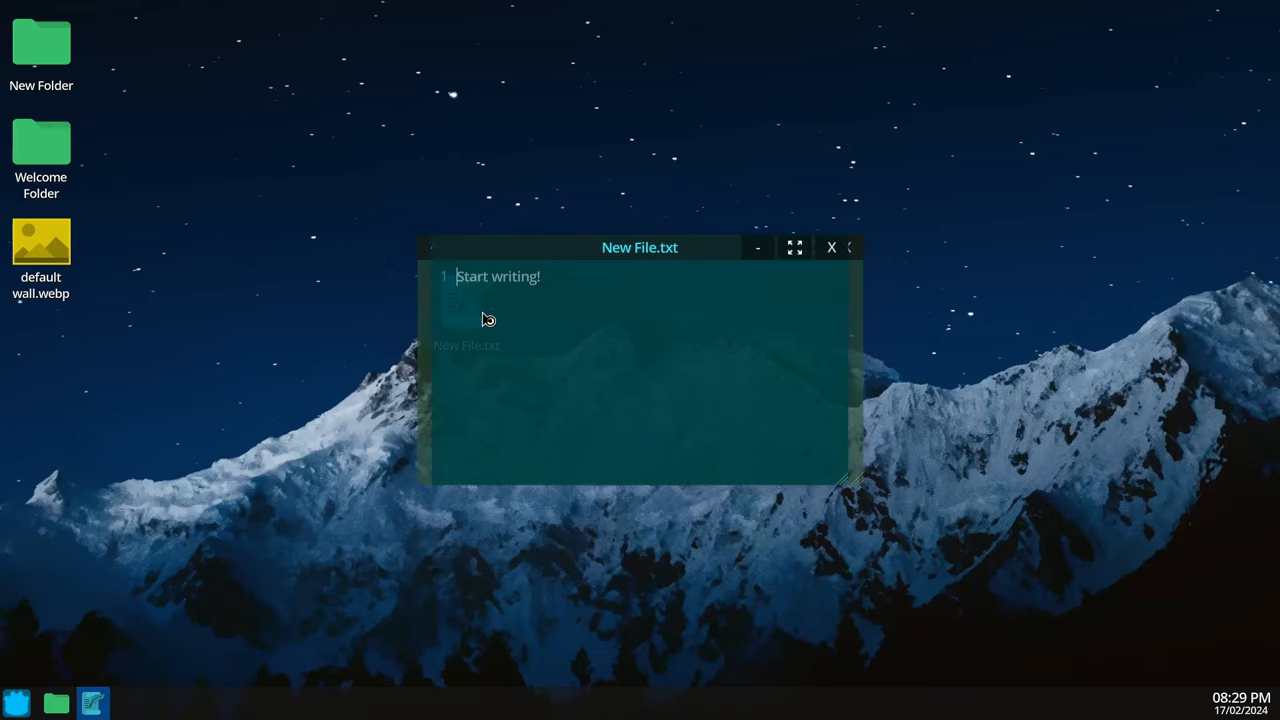
pyautogui.moveTo(639, 247); pyautogui.dragTo(463, 103)
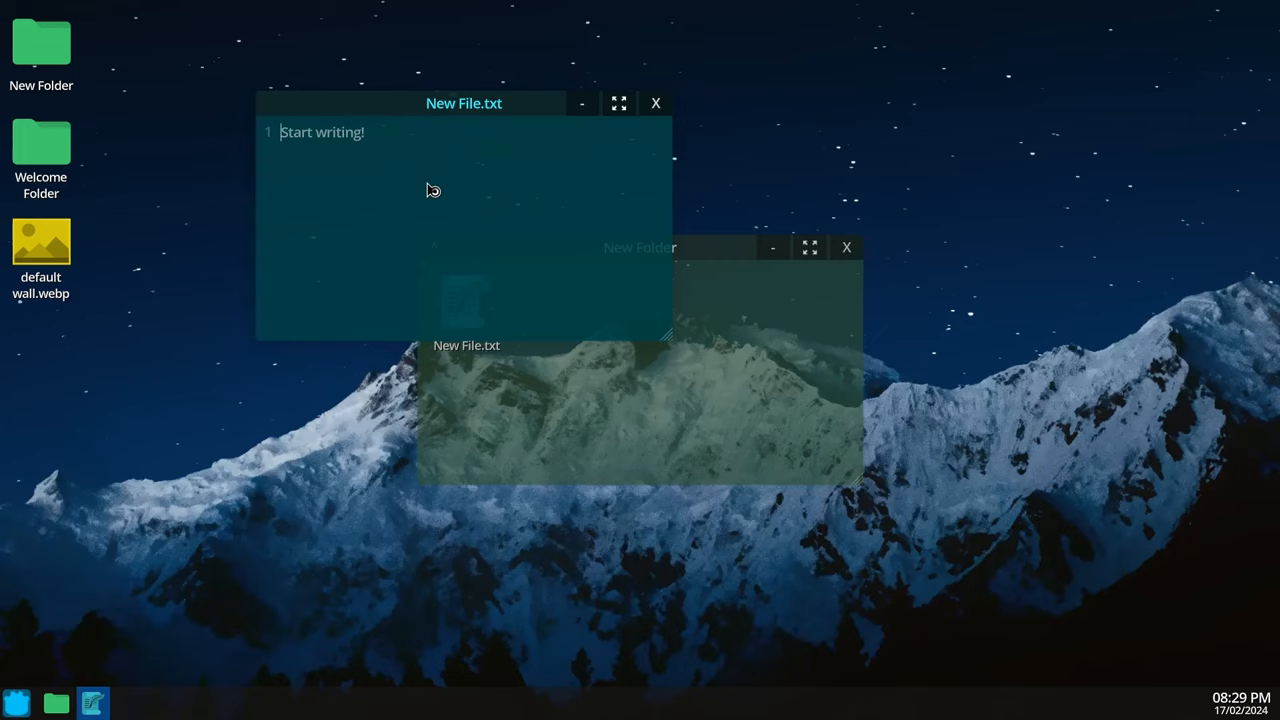
pyautogui.write('This isn')
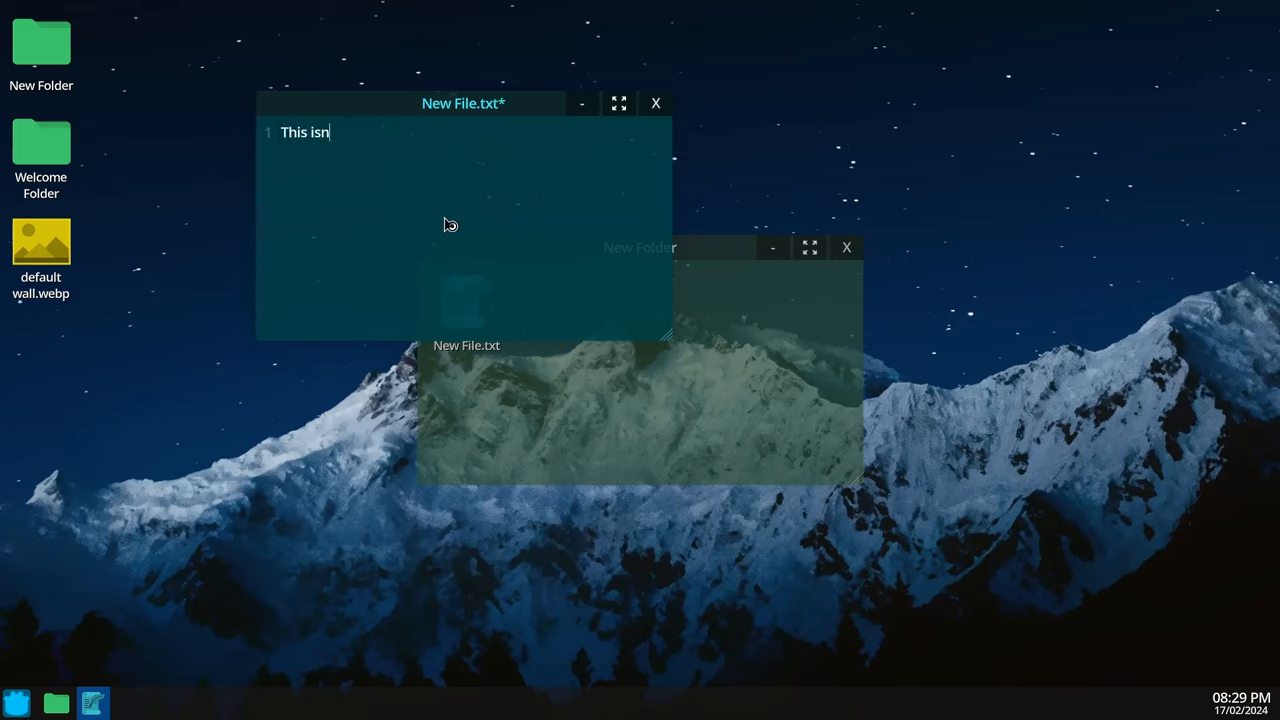
pyautogui.write("'t a desktop for the")
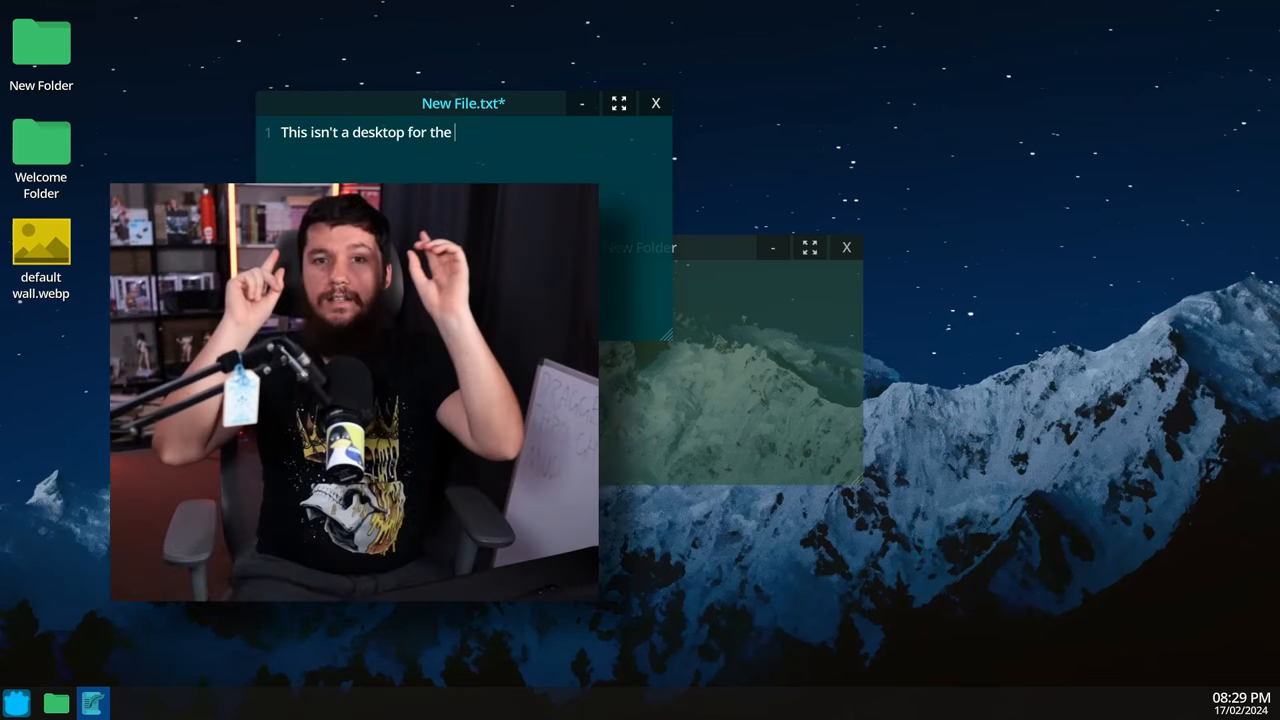
pyautogui.write('faint of')
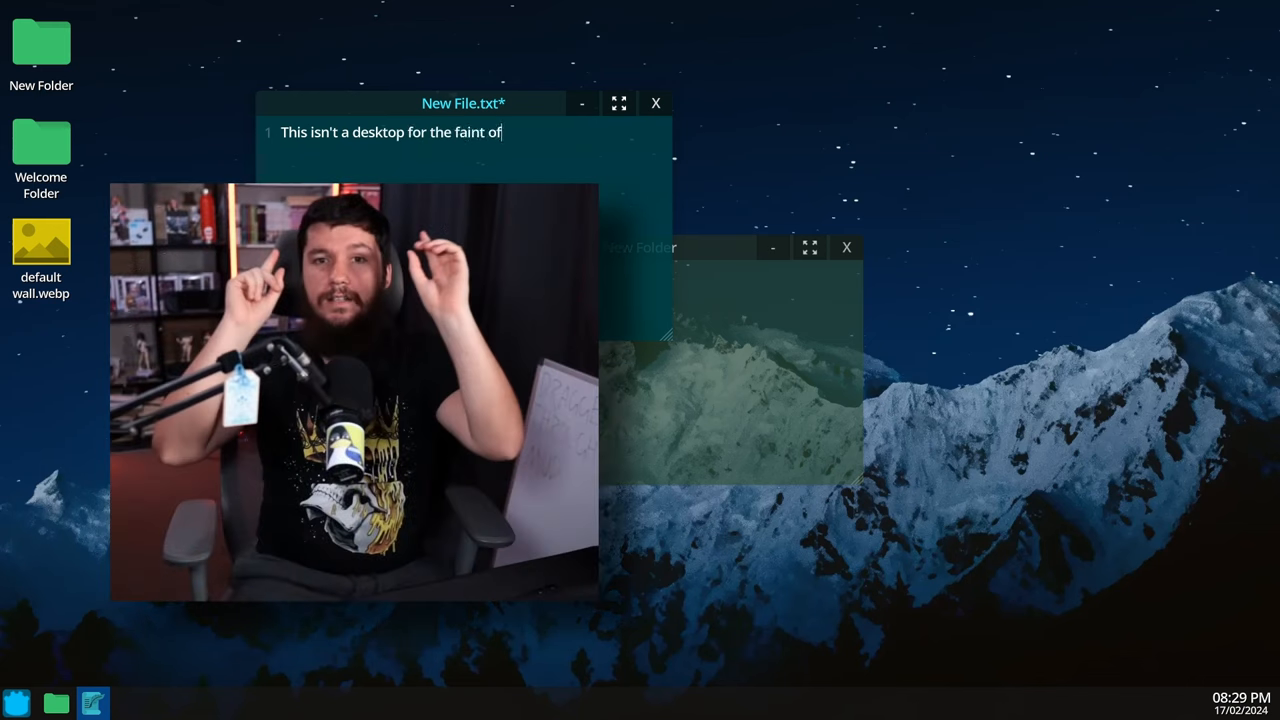
pyautogui.write('hea')
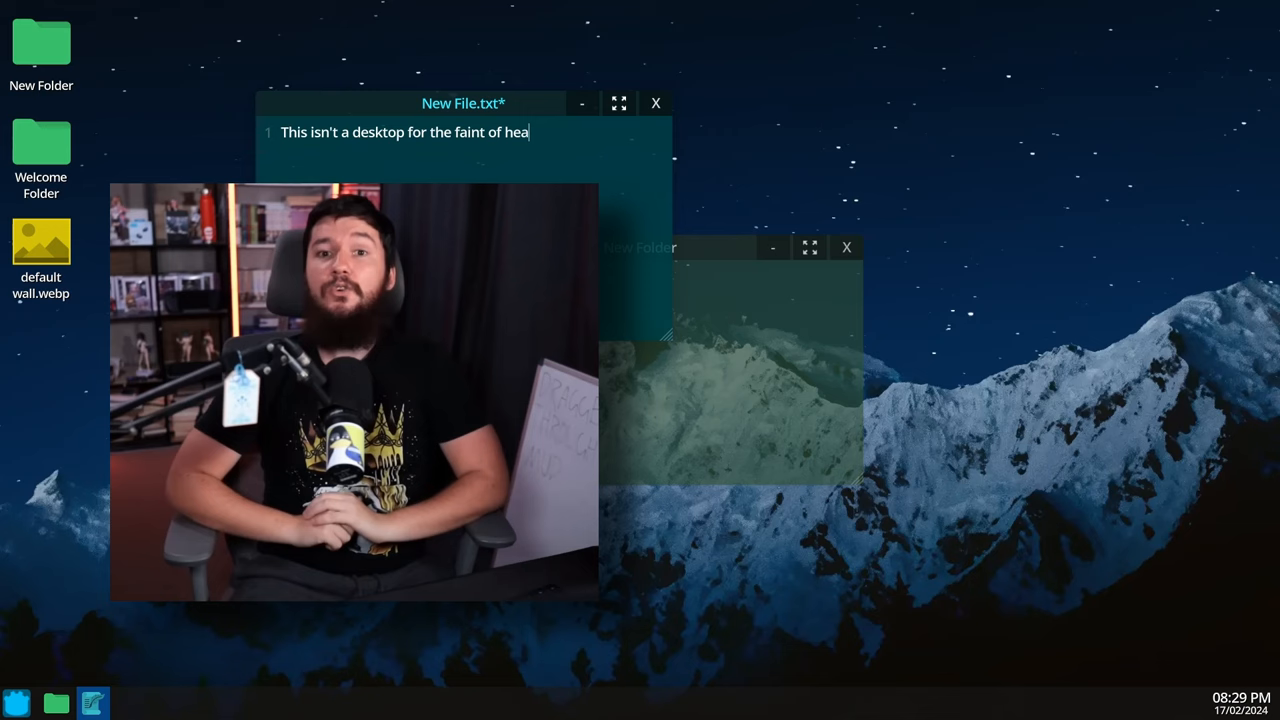
pyautogui.write('rt :)')
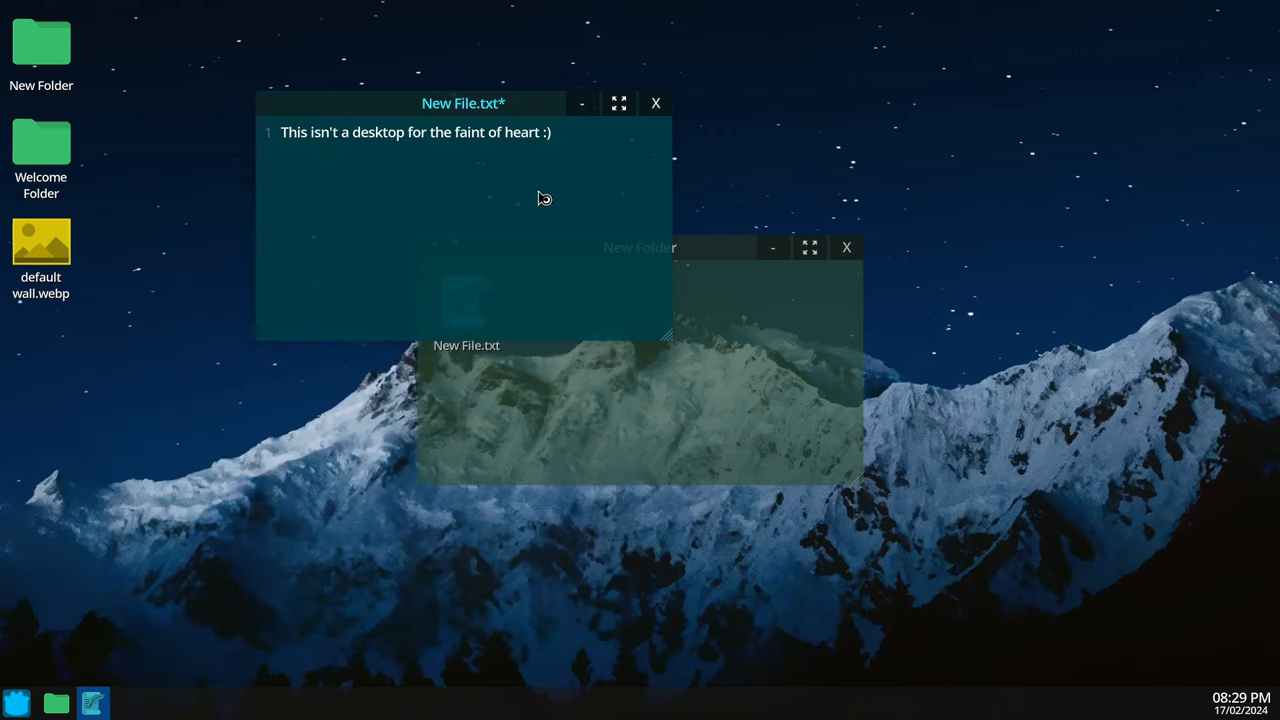
# Step: Close the text file and New Folder windows, then move New Folder to trash
pyautogui.click(655, 103)
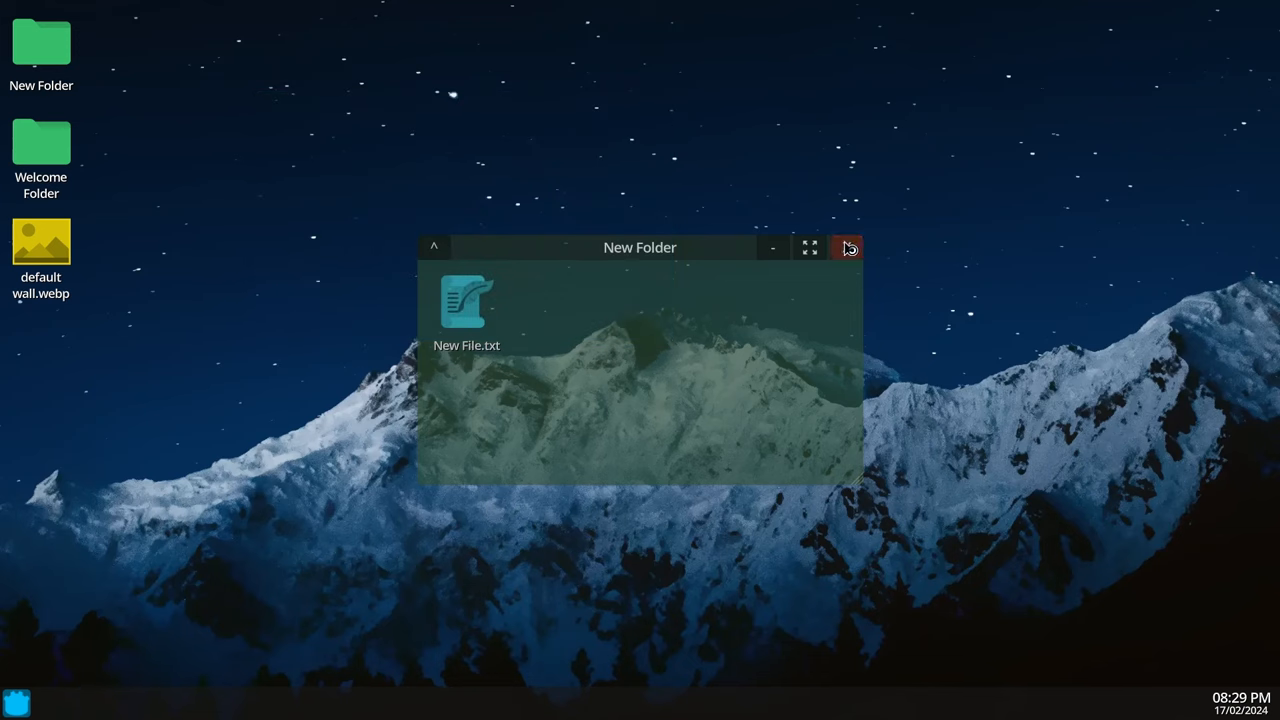
pyautogui.click(848, 248)
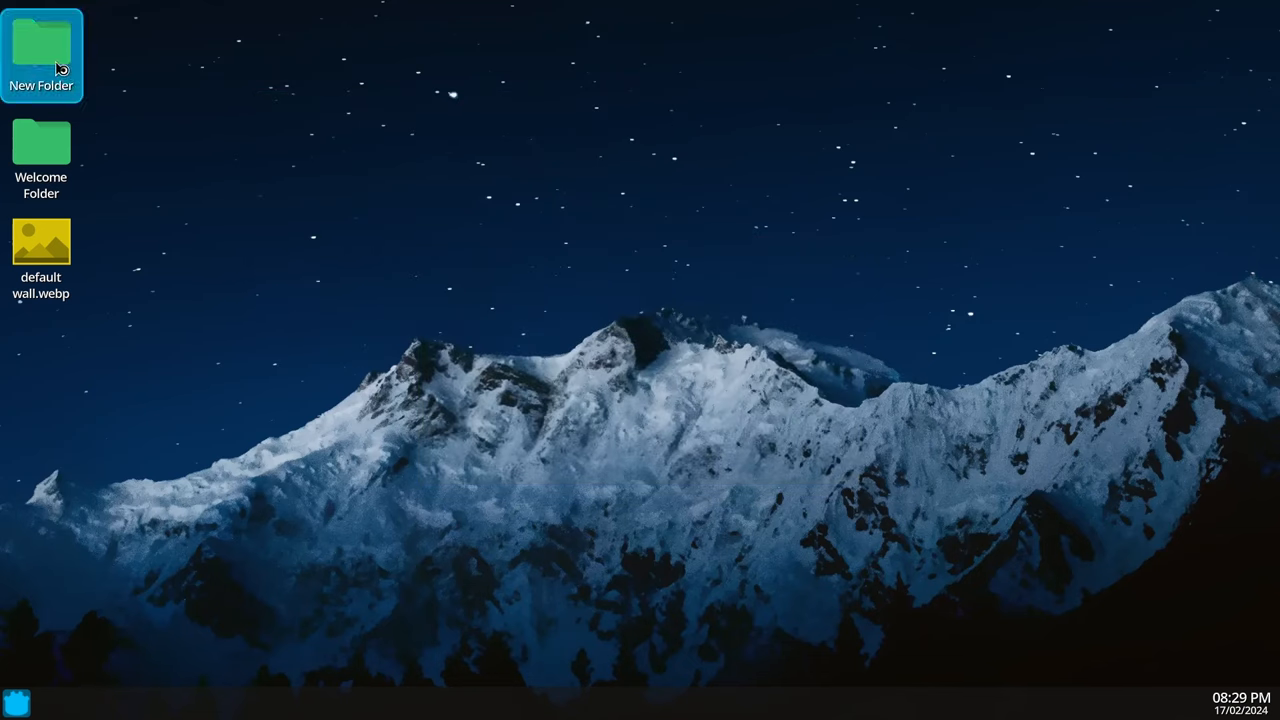
pyautogui.rightClick(41, 50)
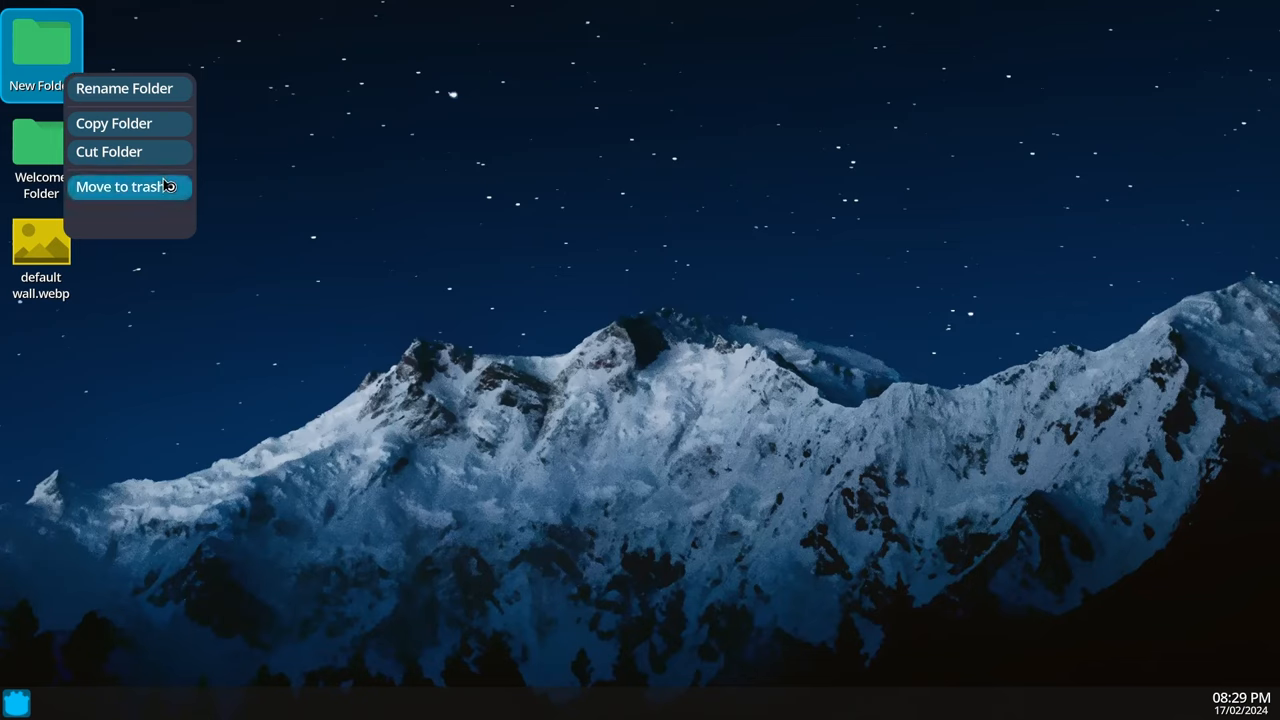
pyautogui.click(128, 186)
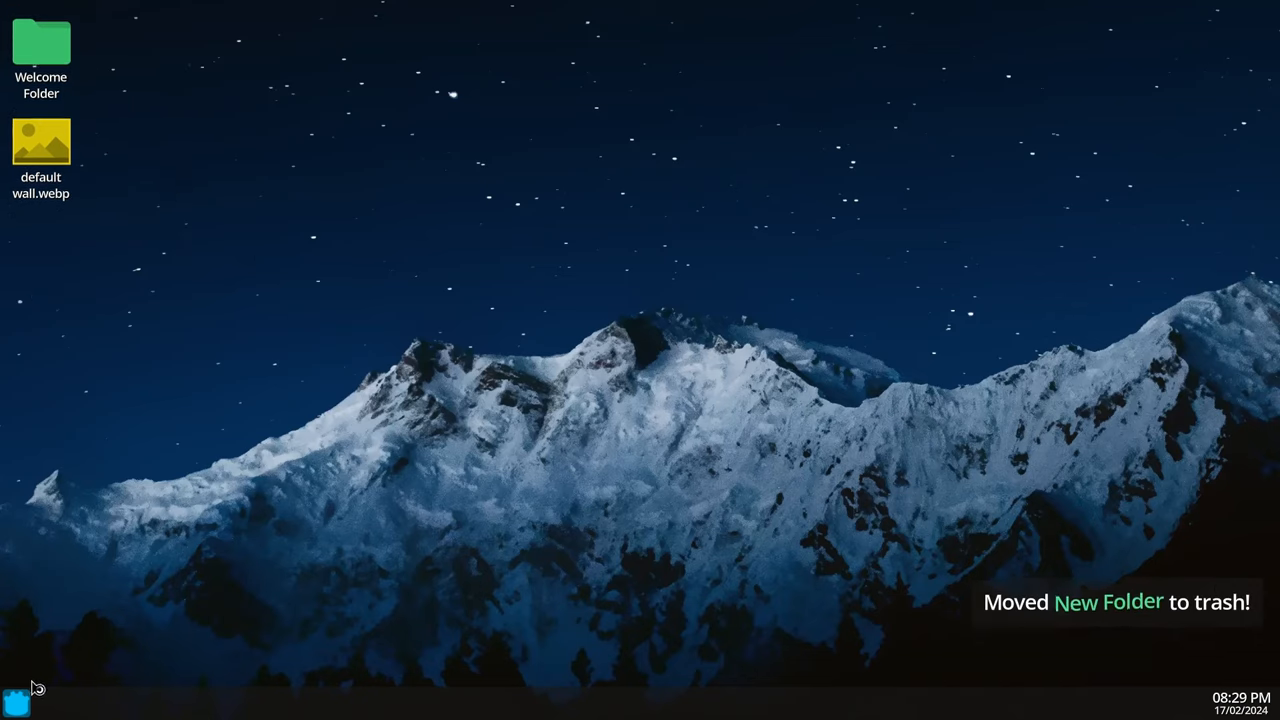
# Step: Launch Pong and start a Singleplayer Regular game
pyautogui.click(12, 697)
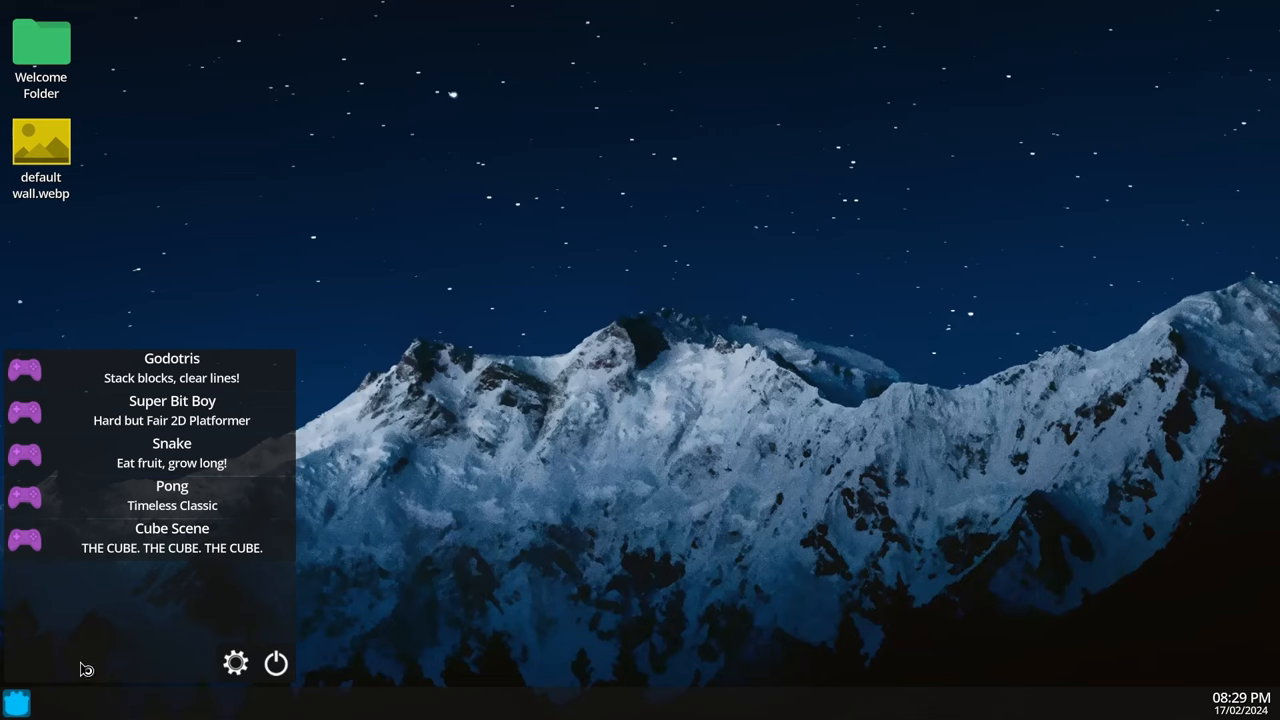
pyautogui.click(171, 485)
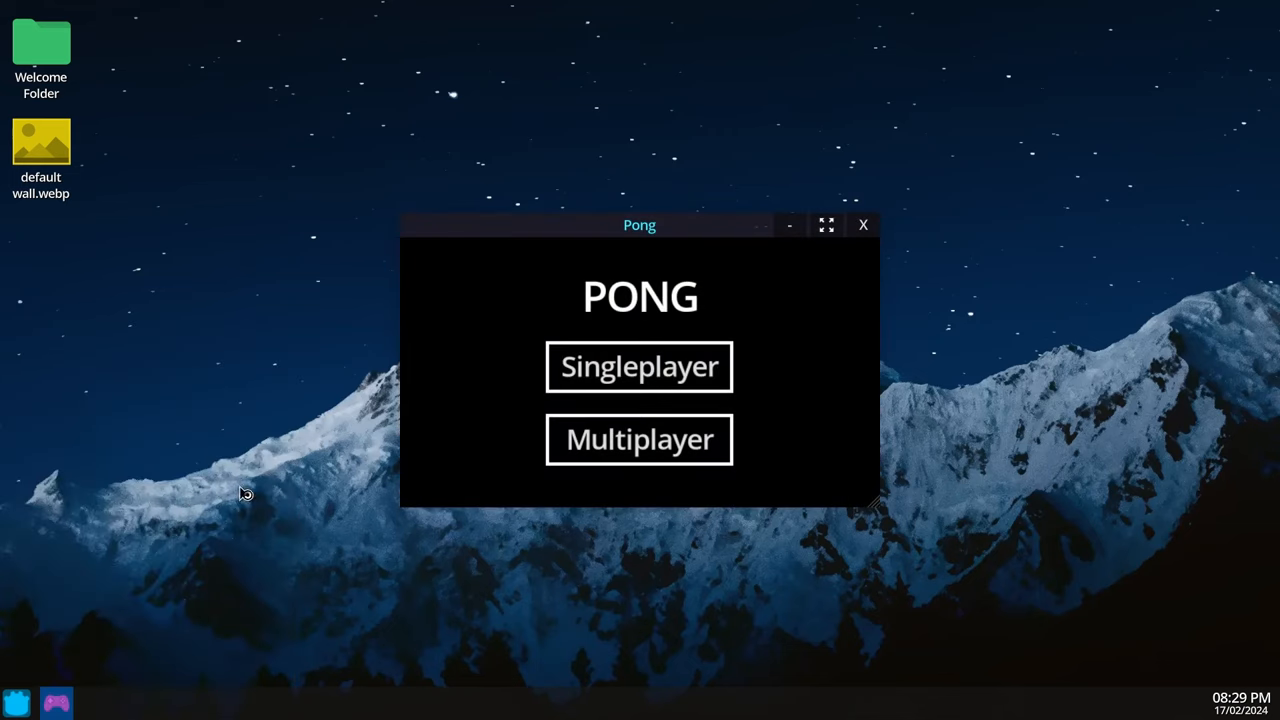
pyautogui.click(639, 366)
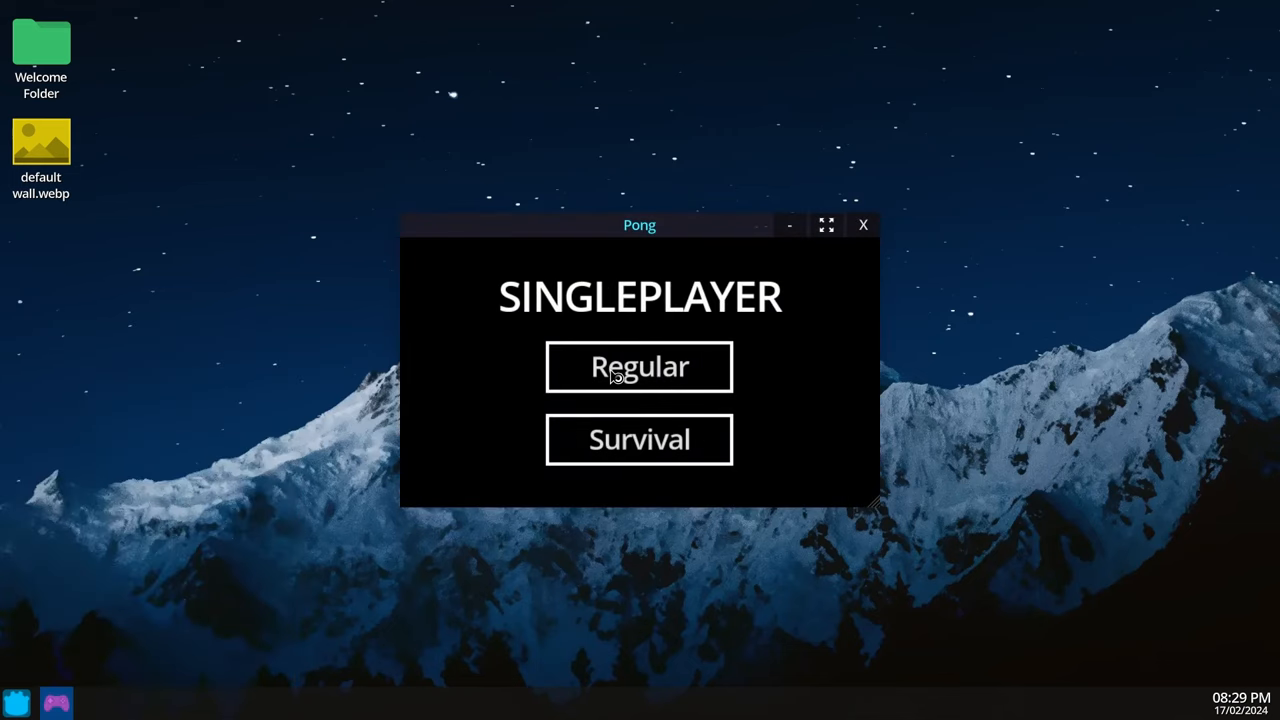
pyautogui.click(639, 366)
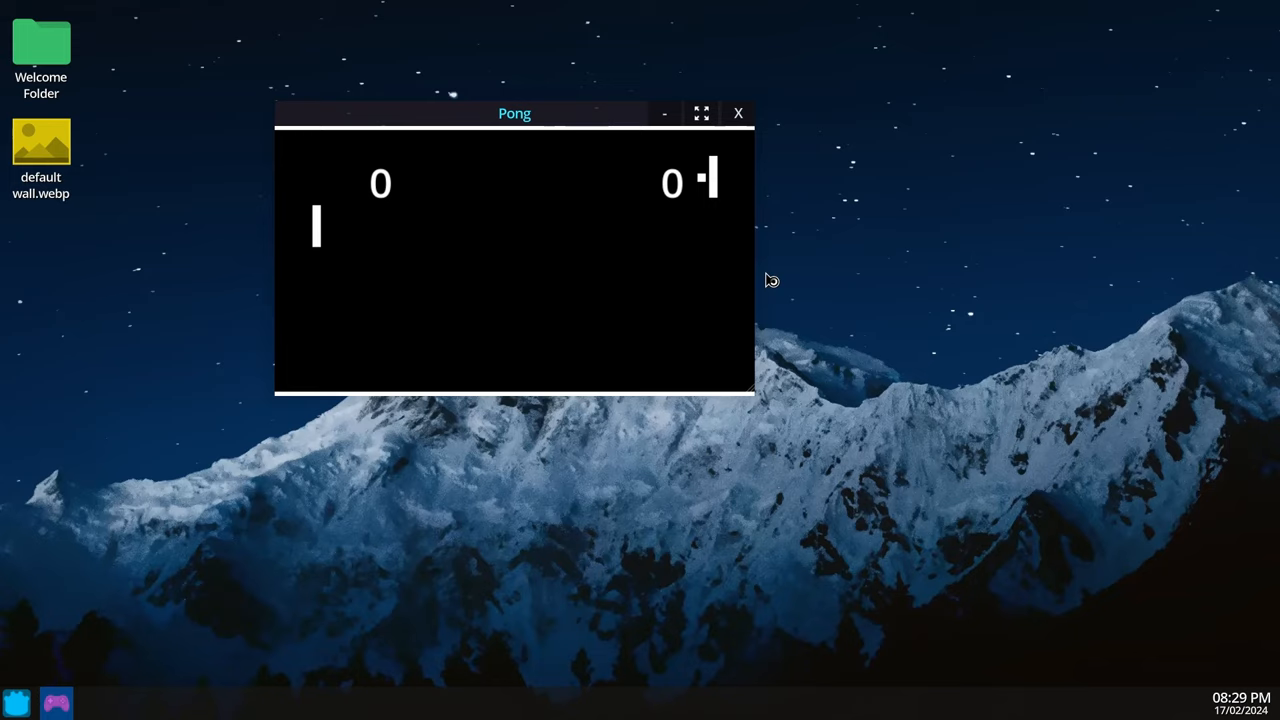
pyautogui.moveTo(765, 395)
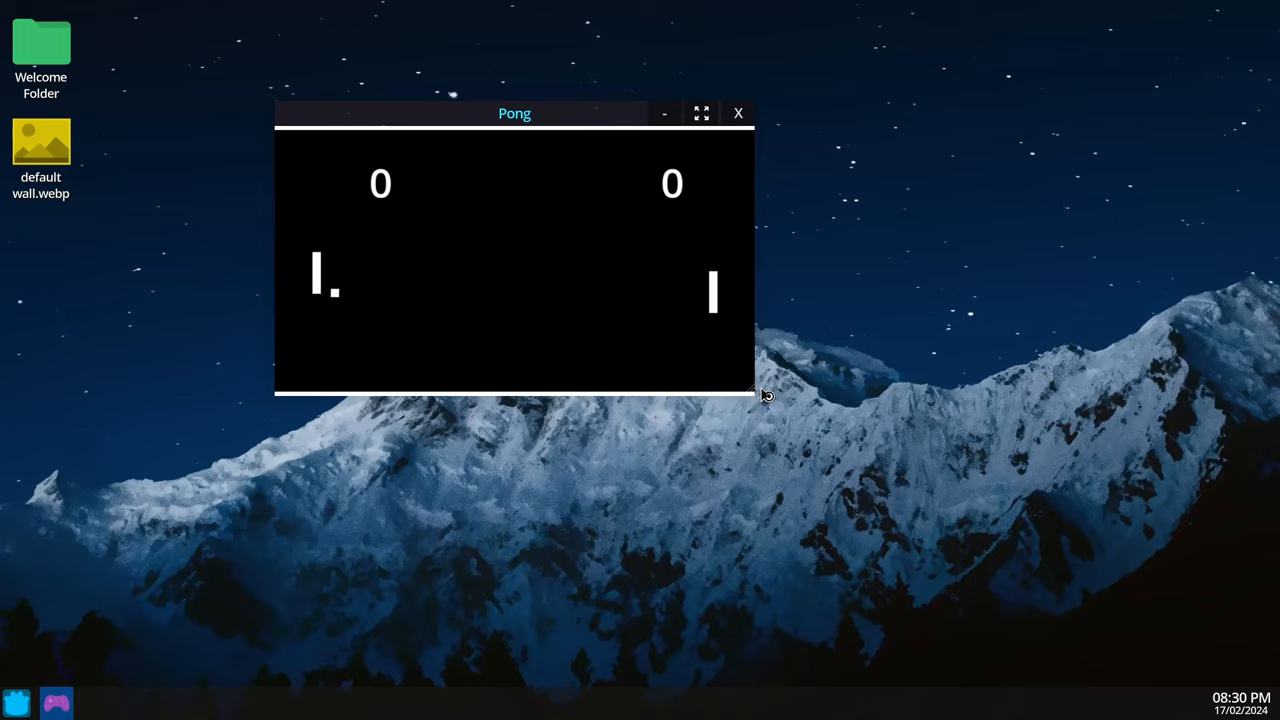